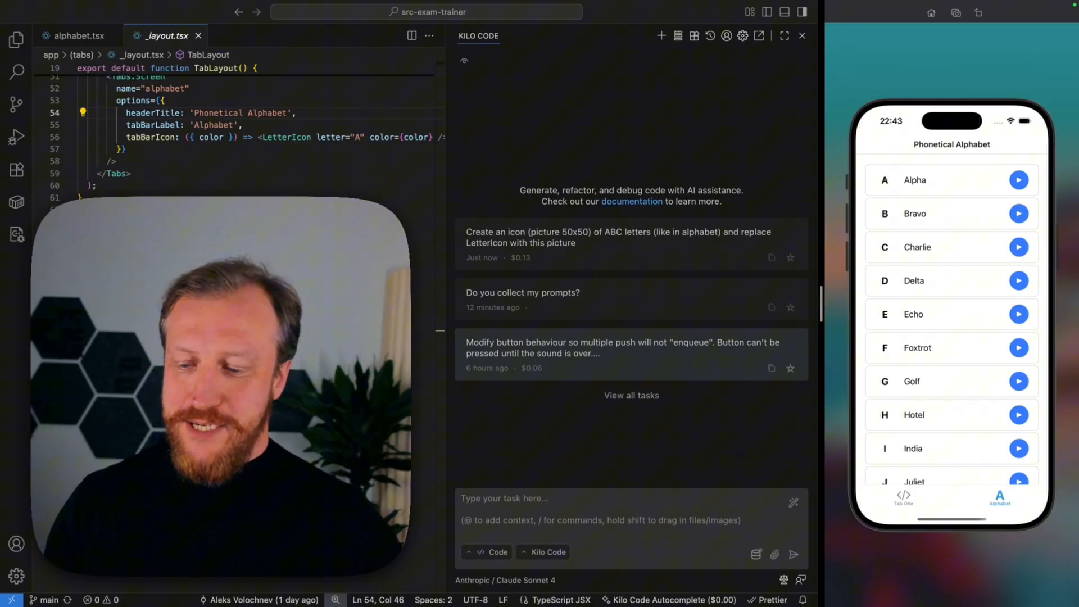
{"action": "mouse_move", "coordinate": [244, 149]}
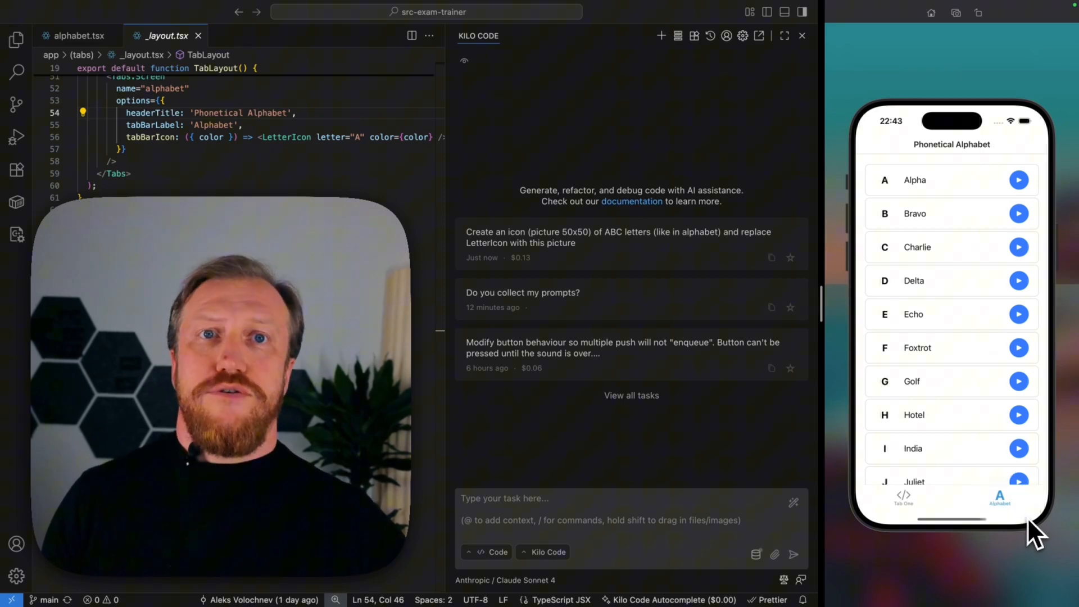
{"action": "mouse_move", "coordinate": [742, 457]}
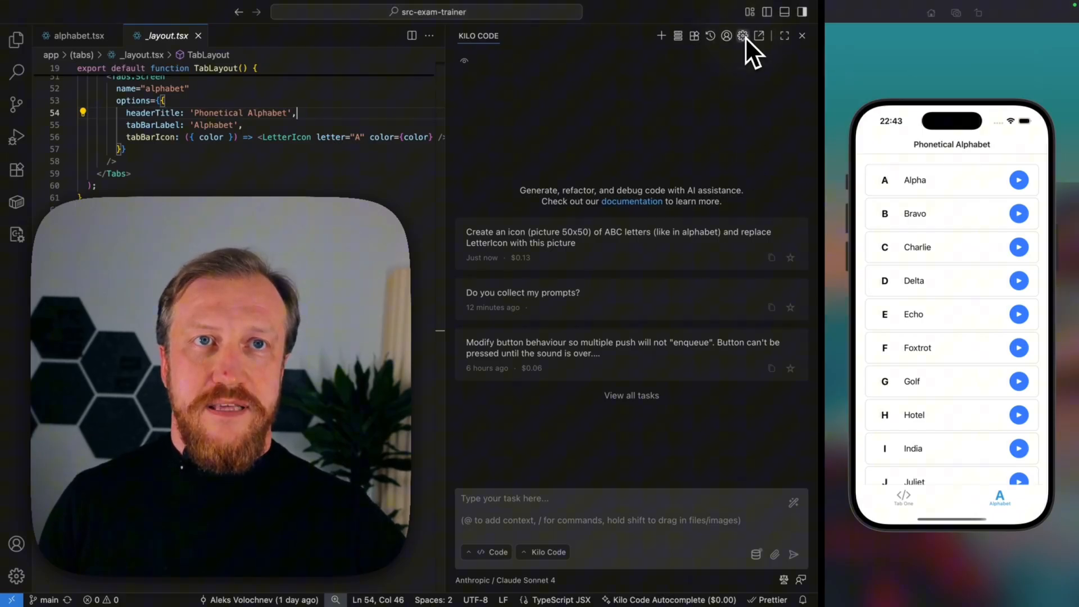
- Fill AI image generation with the current Kilo Code API key in Experimental settings and save
{"action": "left_click", "coordinate": [742, 35]}
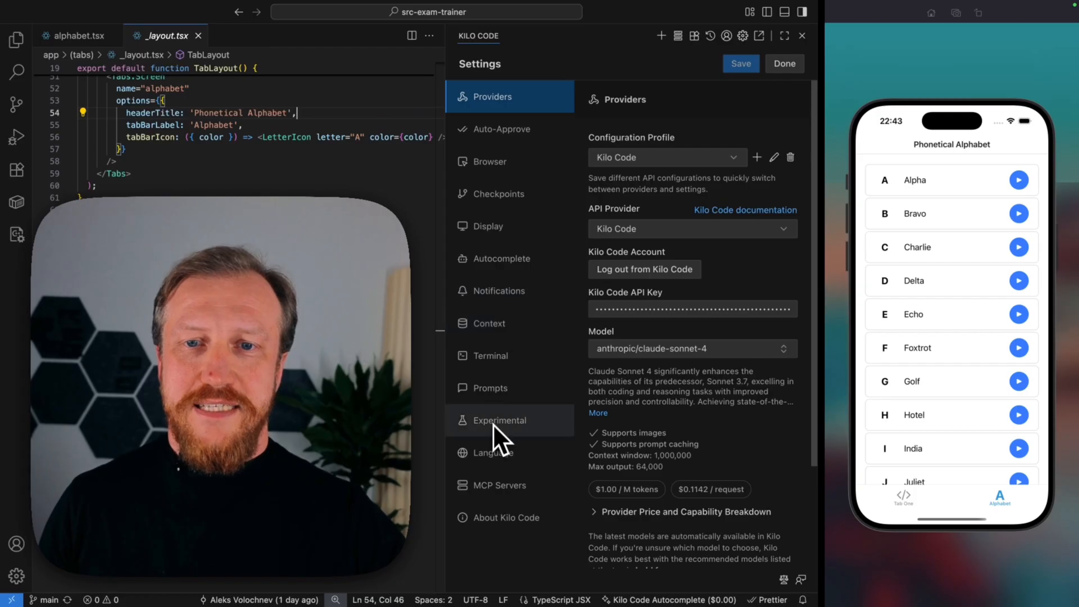
{"action": "left_click", "coordinate": [498, 419]}
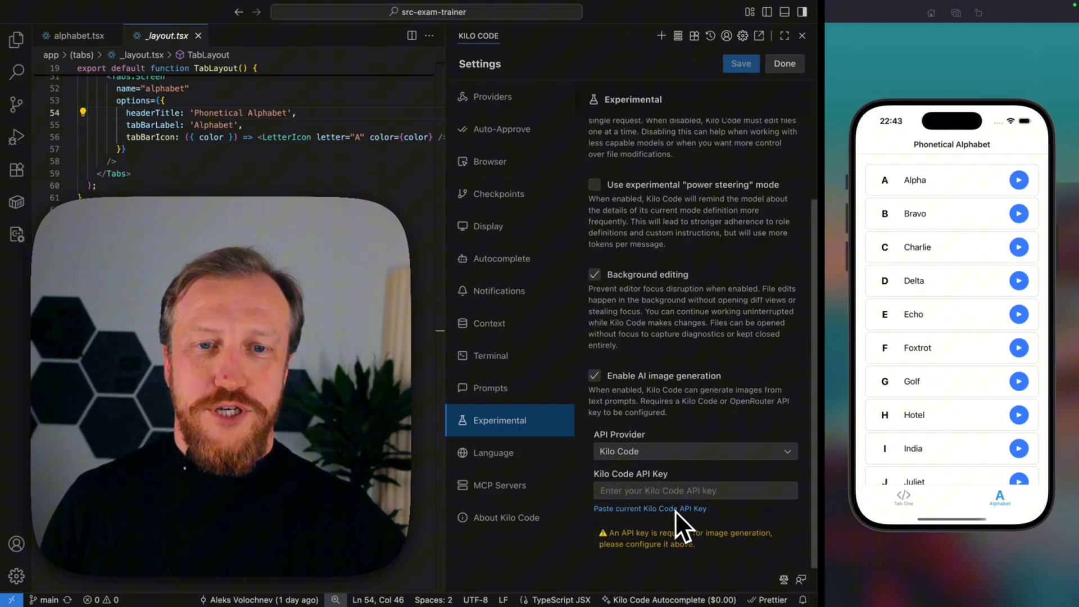
{"action": "left_click", "coordinate": [649, 508]}
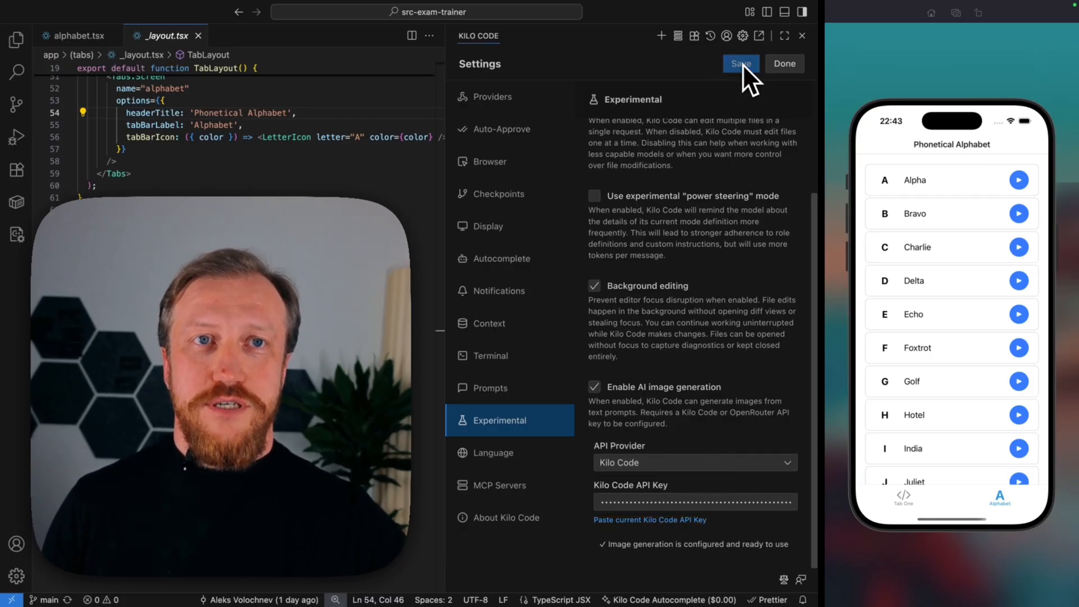
{"action": "left_click", "coordinate": [784, 63]}
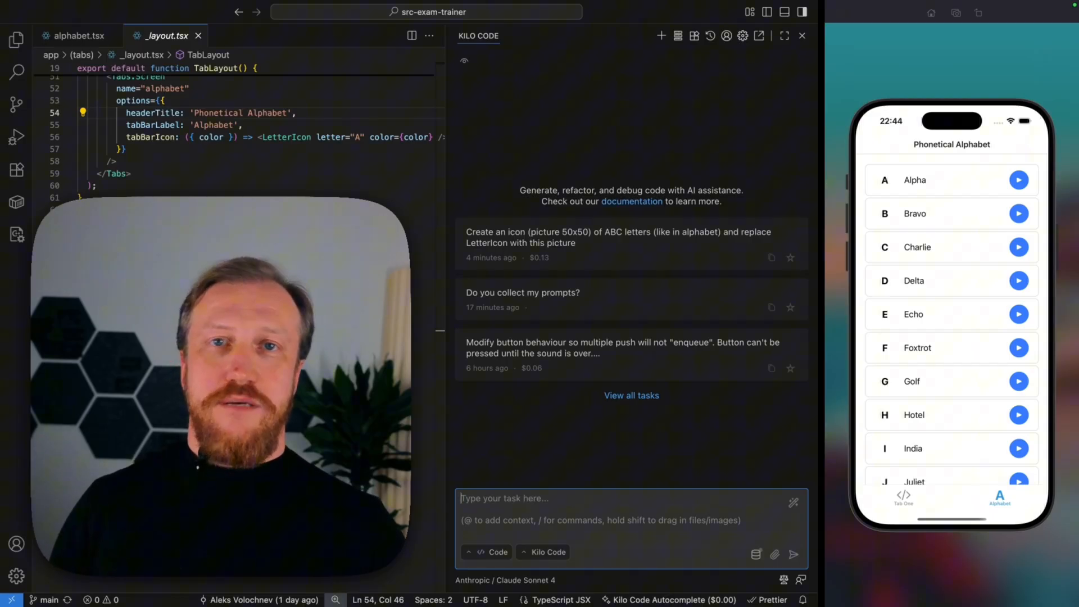
{"action": "mouse_move", "coordinate": [623, 454]}
{"action": "type", "text": "Create an icon (picture 50x50) of ABC letters (like in alphabet), and replace LetterIcon with this picture"}
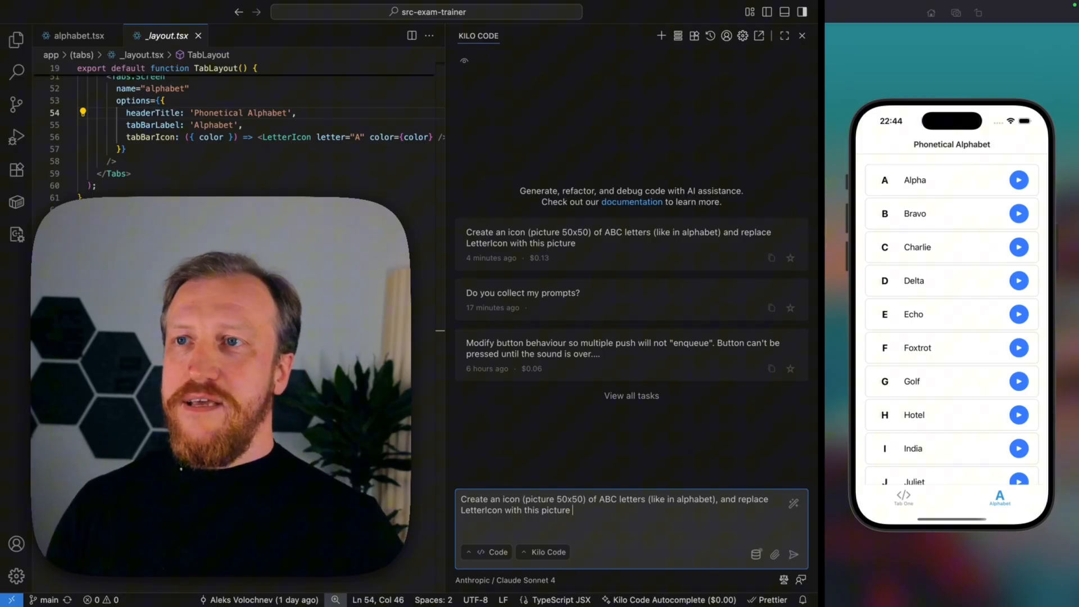
{"action": "type", "text": "@"}
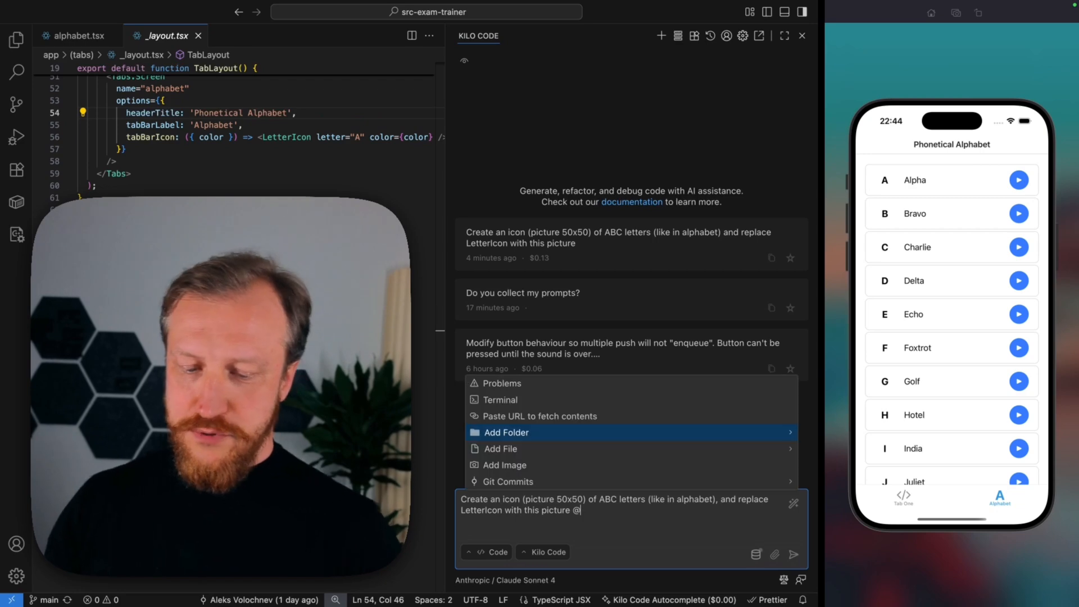
{"action": "type", "text": "_lay"}
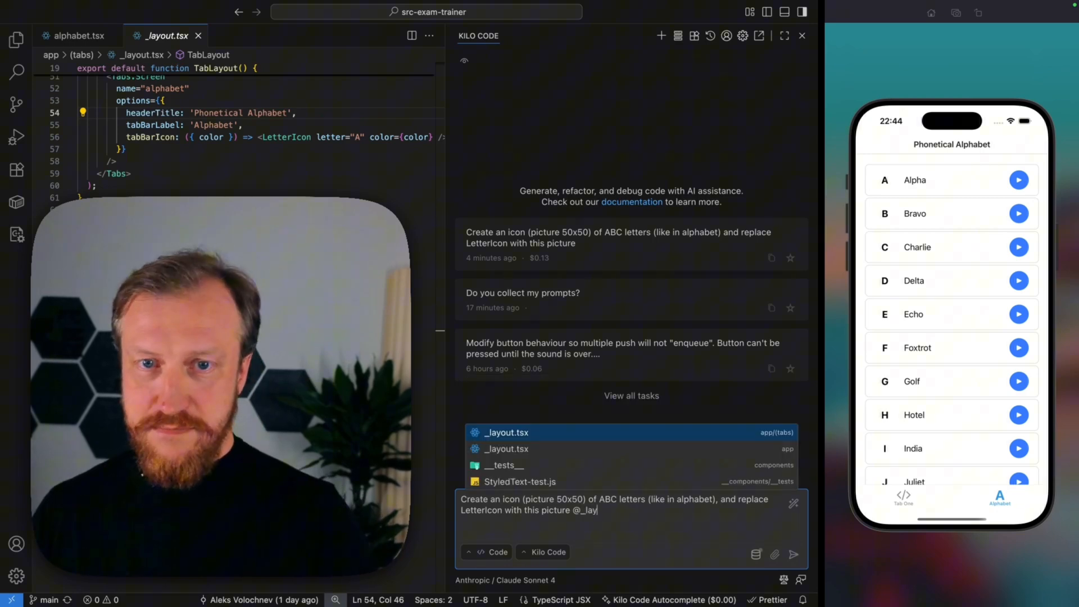
{"action": "left_click", "coordinate": [506, 432]}
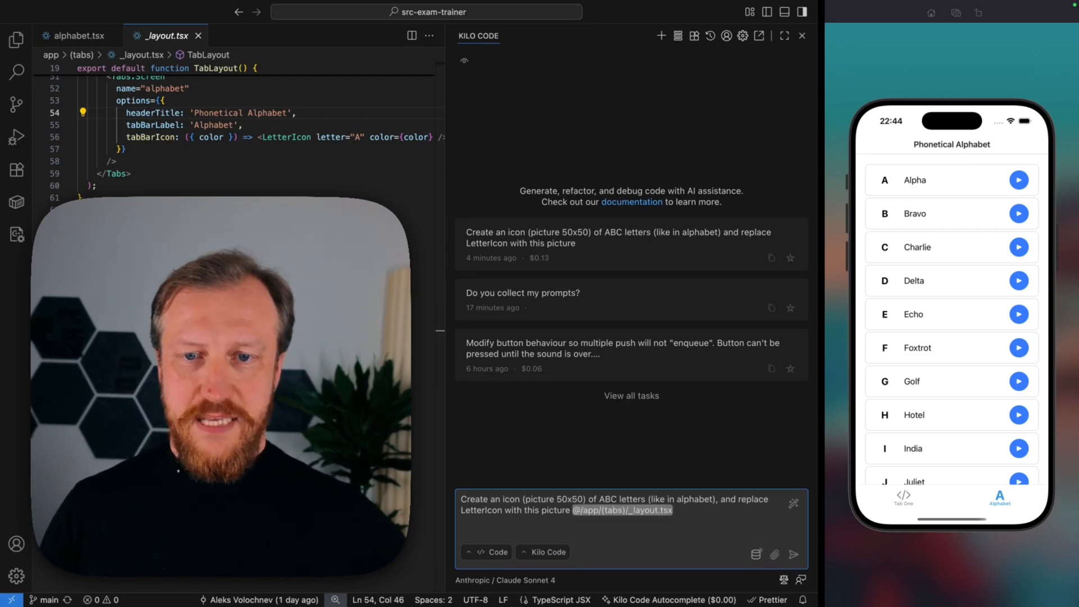
{"action": "left_click", "coordinate": [792, 554]}
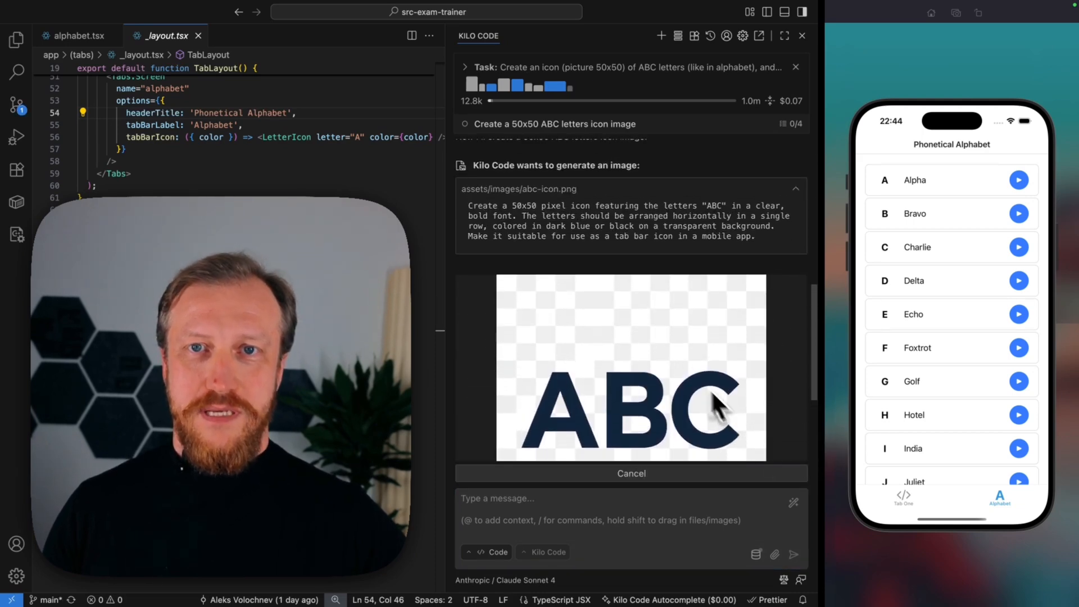
{"action": "mouse_move", "coordinate": [619, 272]}
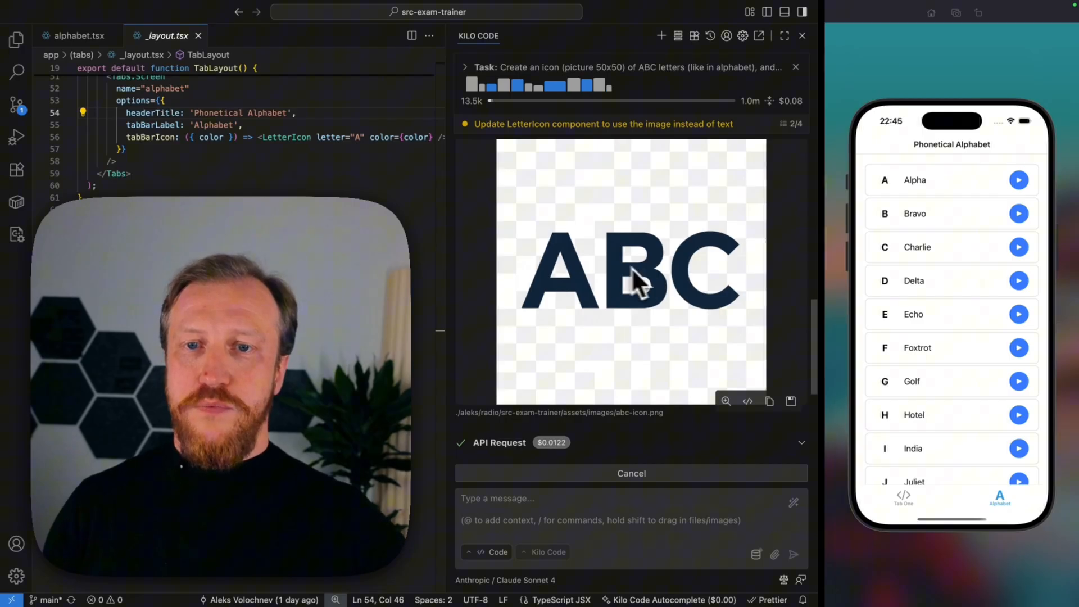
- Show Source Control changes listing the new abc-icon.png and the LetterIcon.tsx edit
{"action": "left_click", "coordinate": [17, 102]}
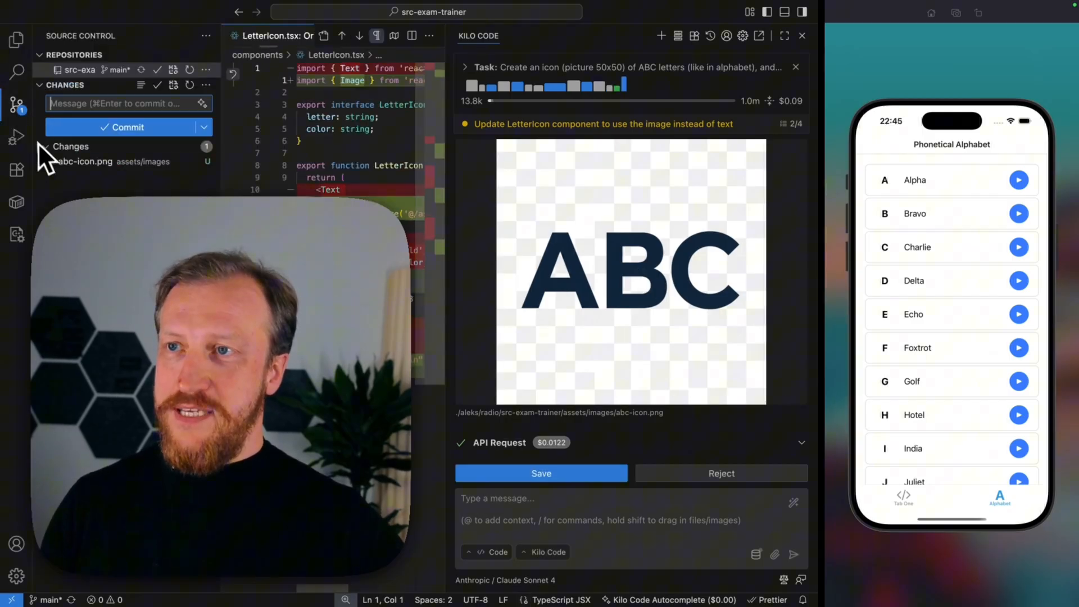
{"action": "left_click", "coordinate": [84, 160]}
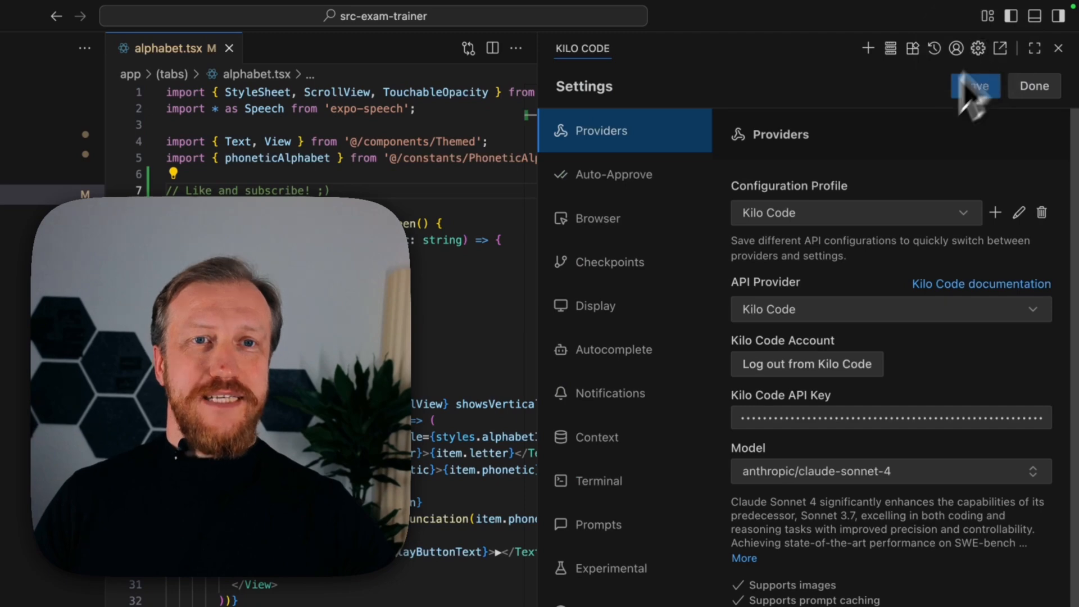
- Enable Morph Fast Apply under Experimental settings and return to the task conversation
{"action": "left_click", "coordinate": [610, 568]}
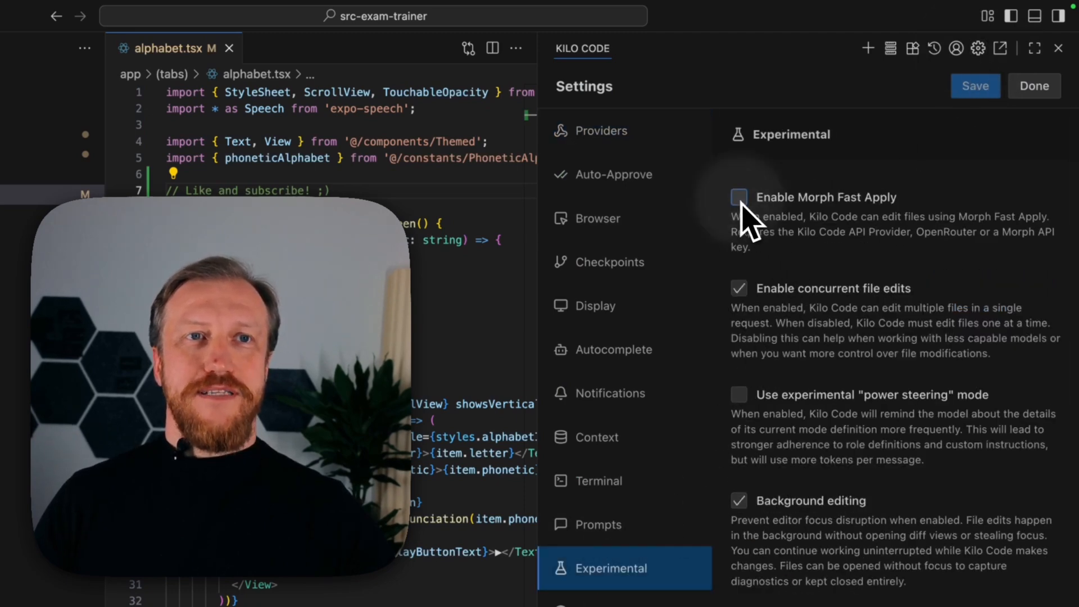
{"action": "left_click", "coordinate": [738, 198]}
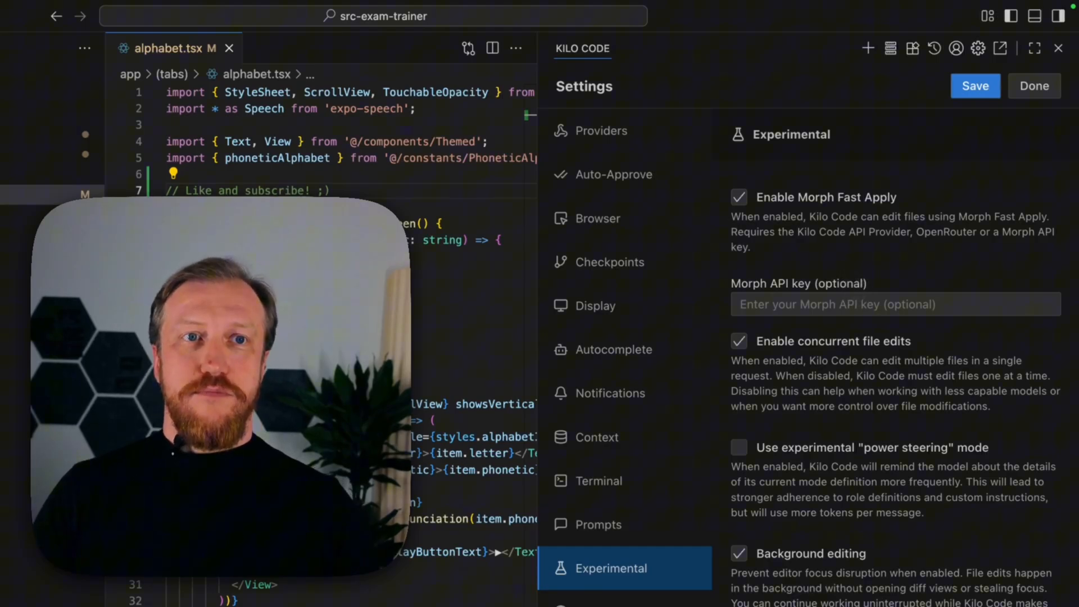
{"action": "left_click", "coordinate": [895, 305]}
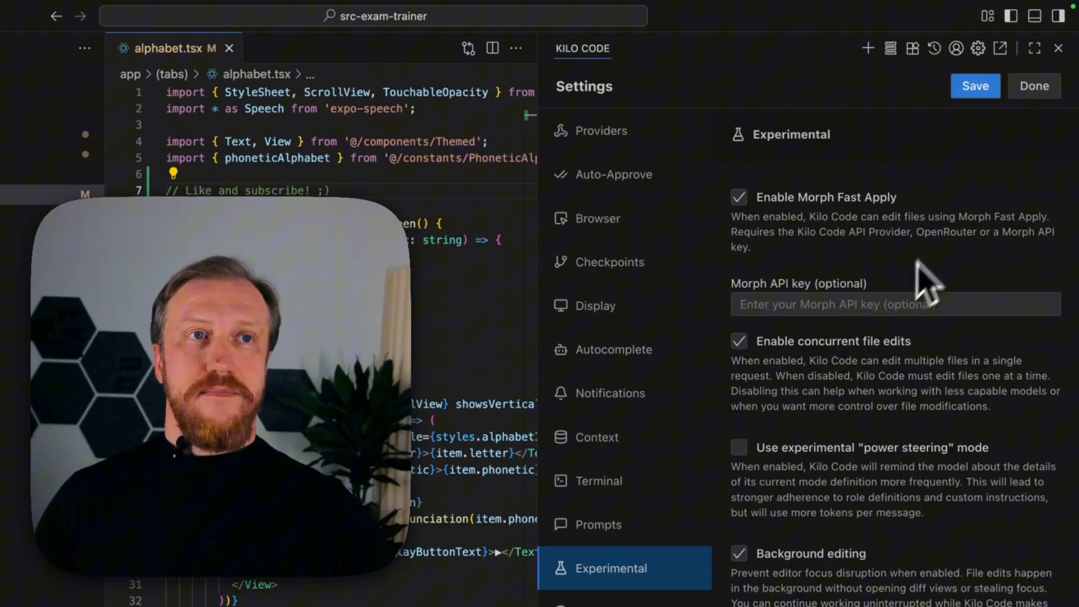
{"action": "left_click", "coordinate": [1034, 85]}
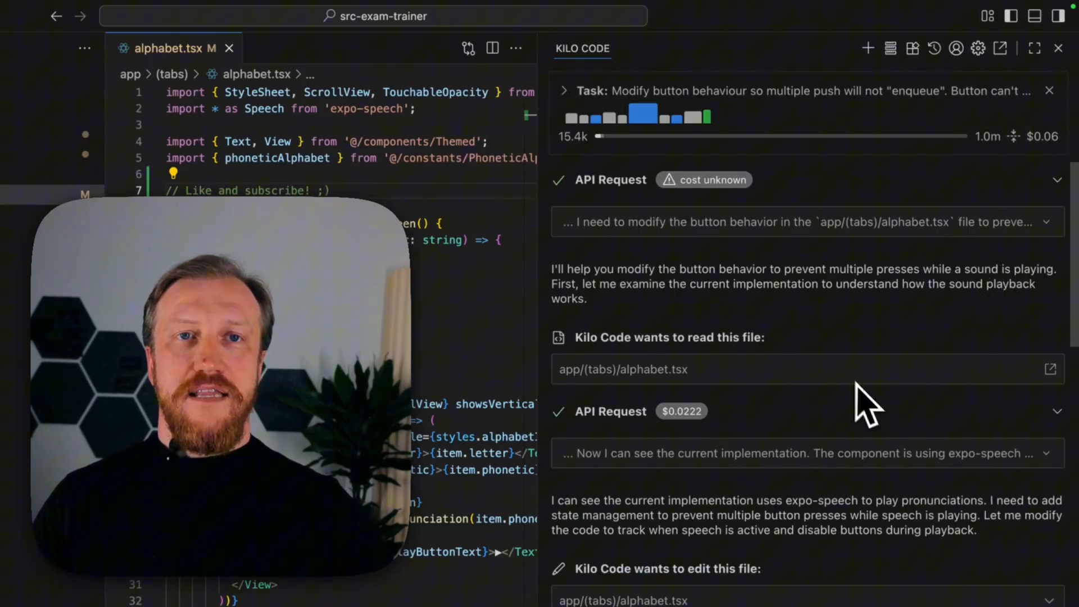
- Scroll alphabet.tsx down to the spot above the AlphabetScreen component
{"action": "scroll", "scroll_direction": "down", "scroll_amount": 3}
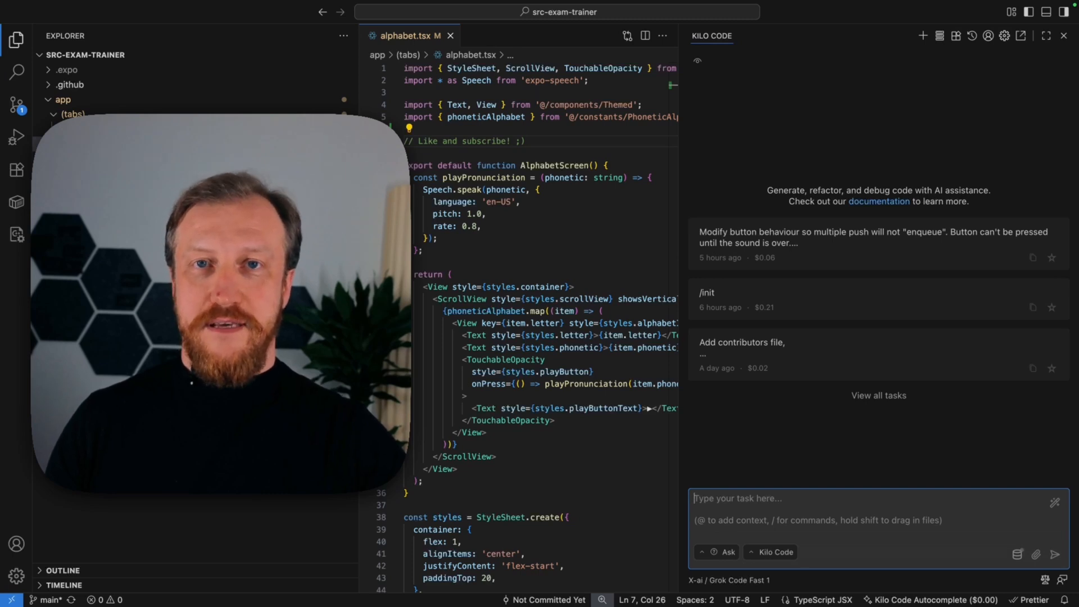
{"action": "mouse_move", "coordinate": [659, 461]}
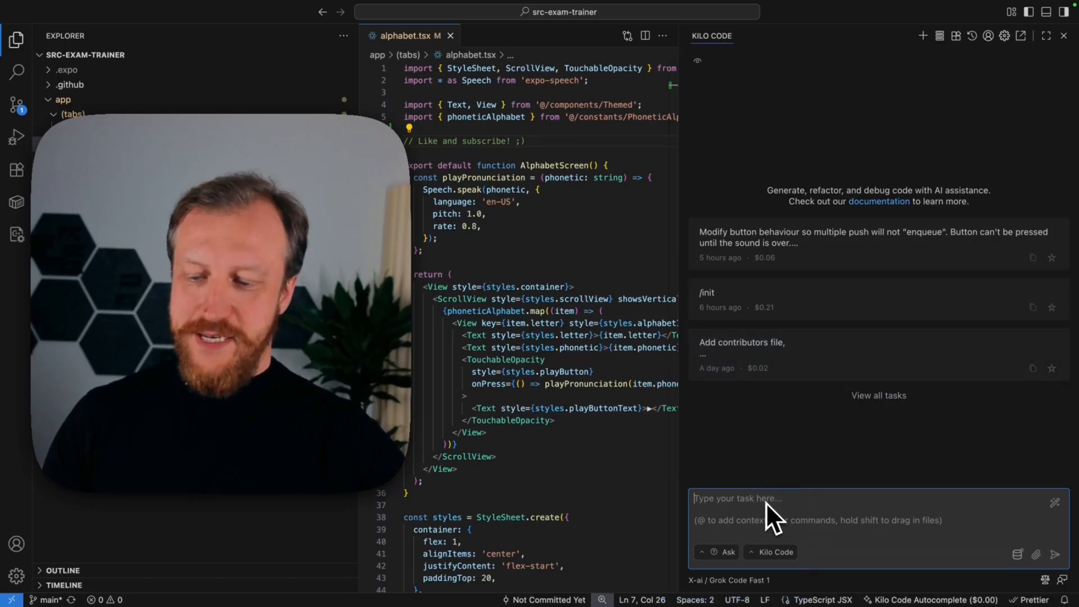
- Ask Kilo Code 'Do you collect my prompts?' in the chat box
{"action": "type", "text": "Do you collect my prompts?"}
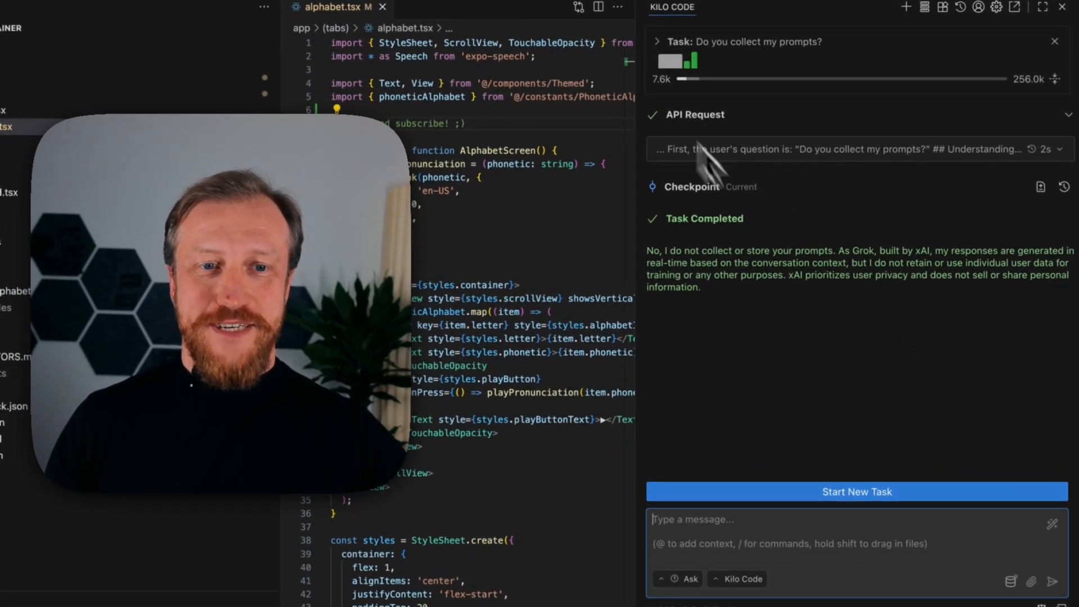
- Set the Providers data policy to 'Deny provider data collection' and save
{"action": "left_click", "coordinate": [996, 8]}
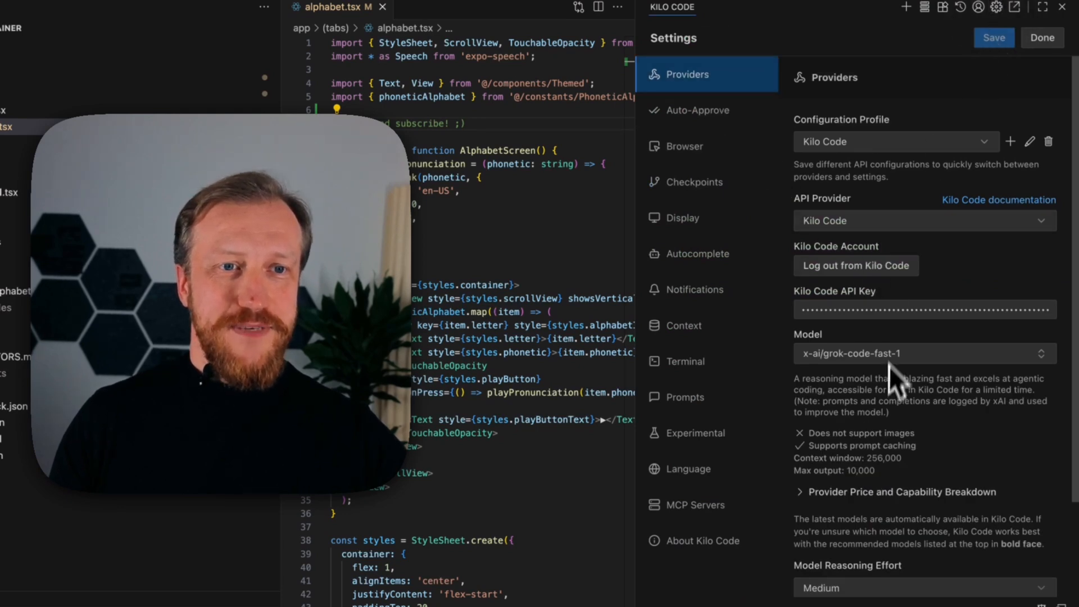
{"action": "scroll", "scroll_direction": "down", "scroll_amount": 3}
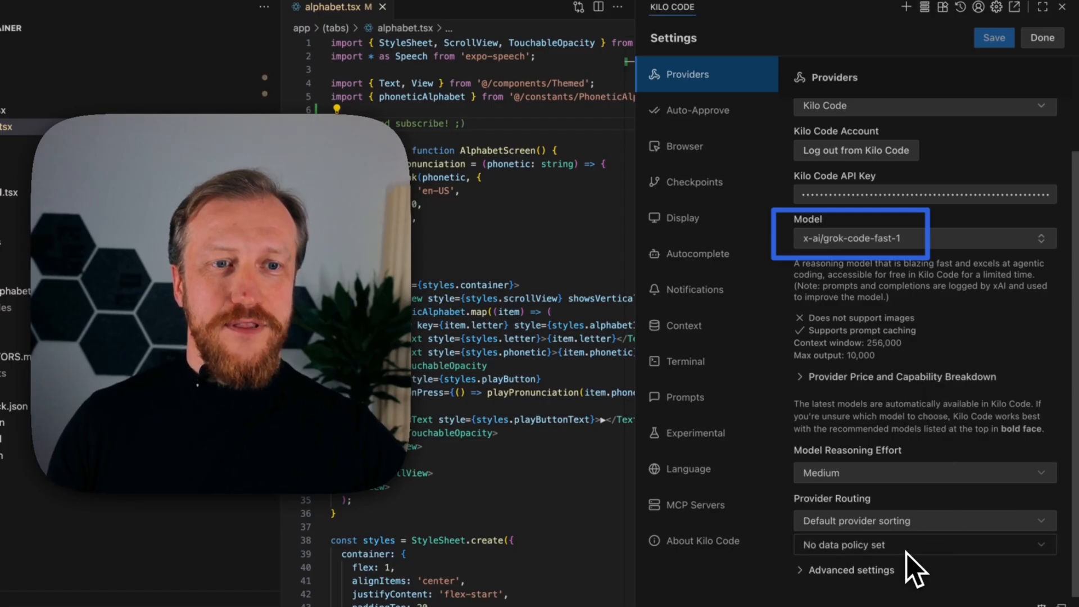
{"action": "left_click", "coordinate": [924, 544]}
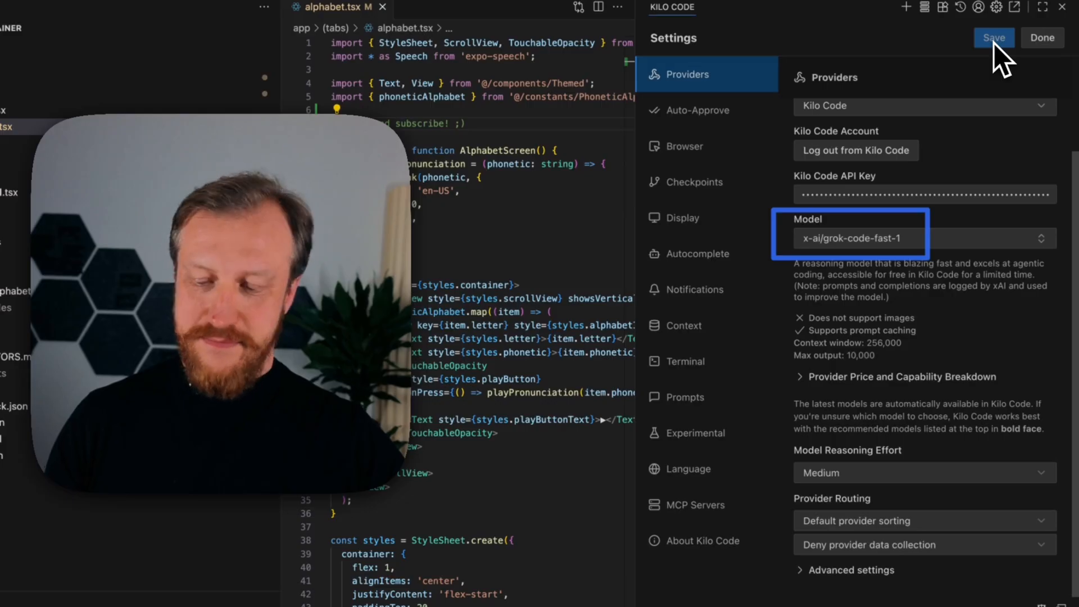
{"action": "left_click", "coordinate": [1041, 38]}
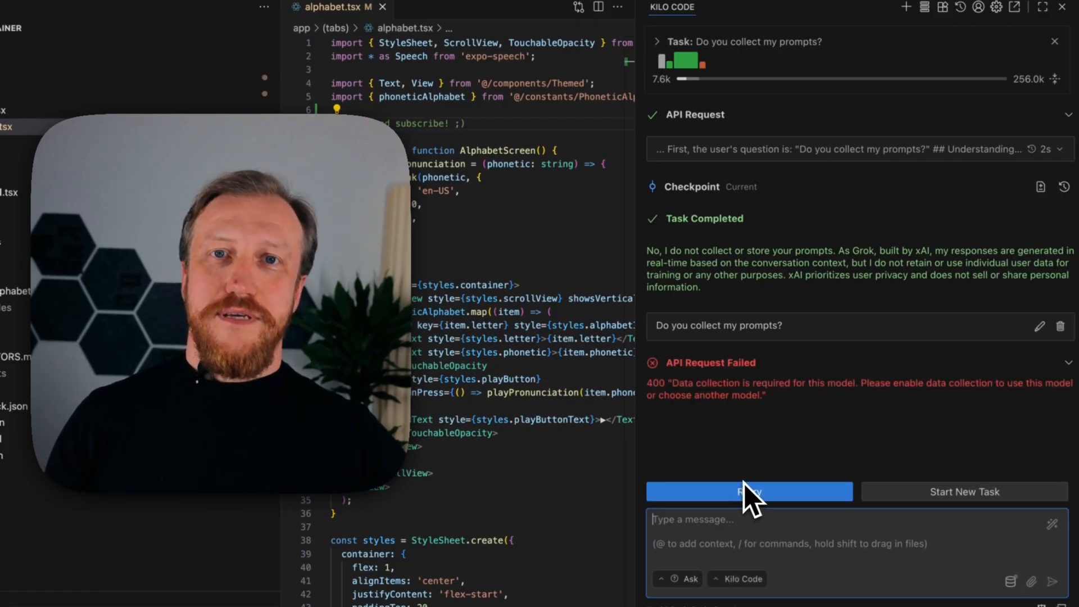
{"action": "mouse_move", "coordinate": [749, 502]}
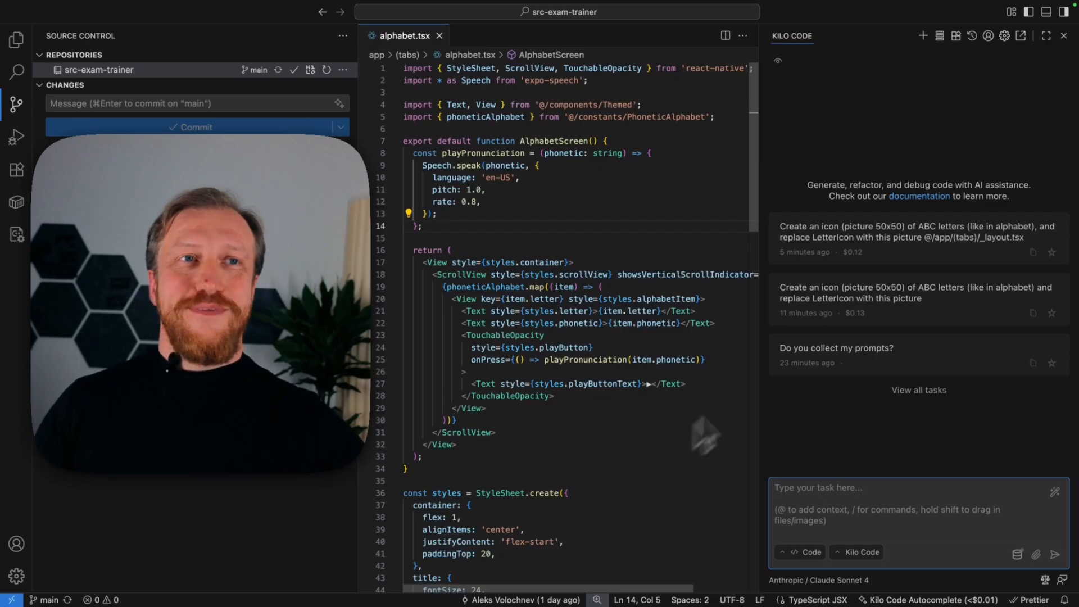
- In Autocomplete settings, enable auto-trigger, raise its delay to 5s, then disable it again
{"action": "left_click", "coordinate": [1004, 36]}
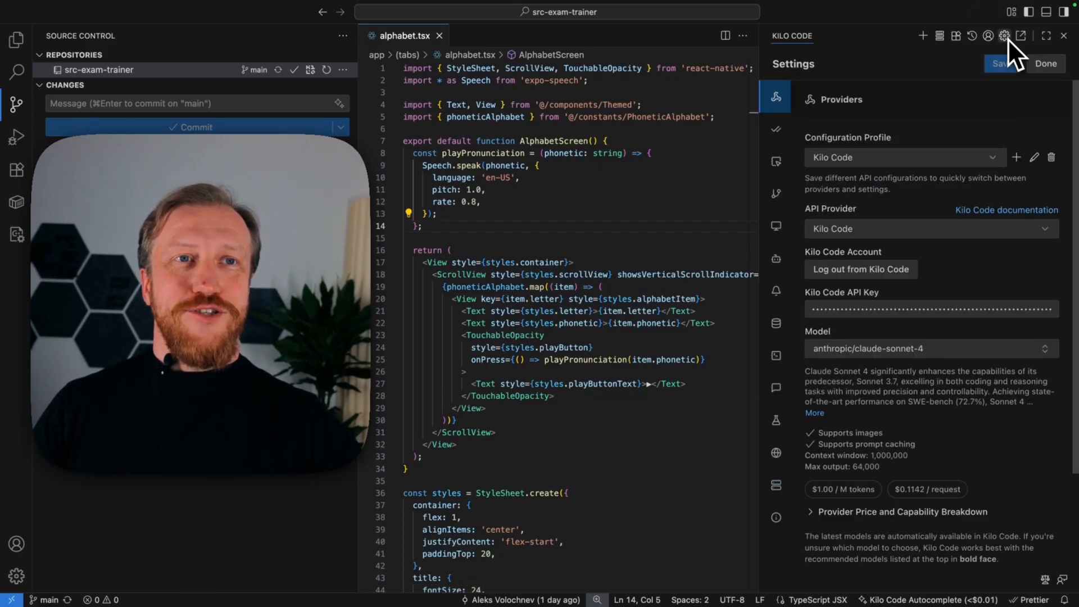
{"action": "mouse_move", "coordinate": [864, 186]}
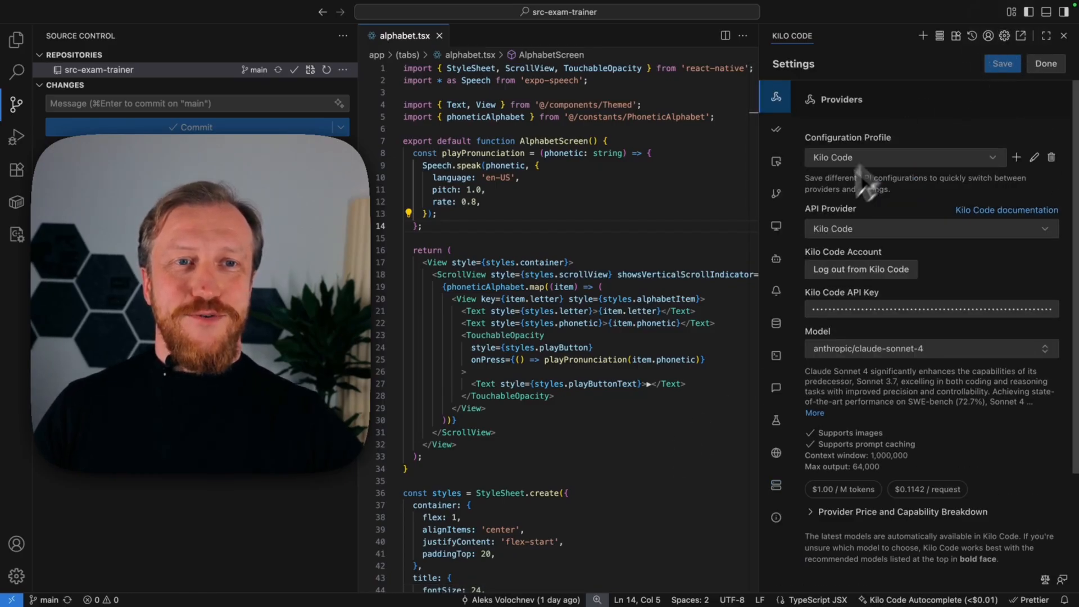
{"action": "left_click", "coordinate": [775, 258]}
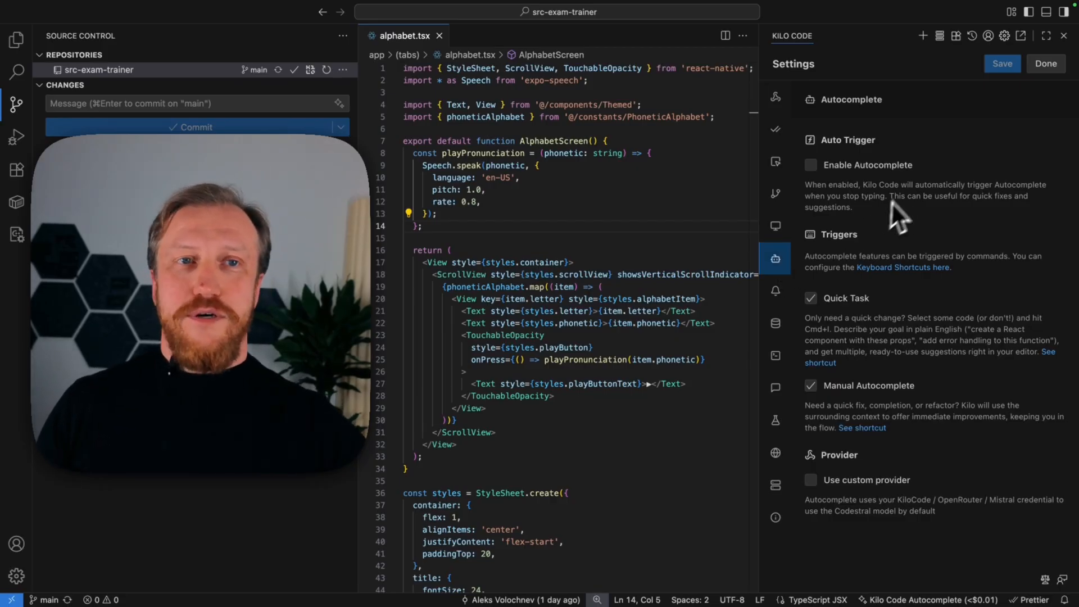
{"action": "left_click", "coordinate": [810, 164]}
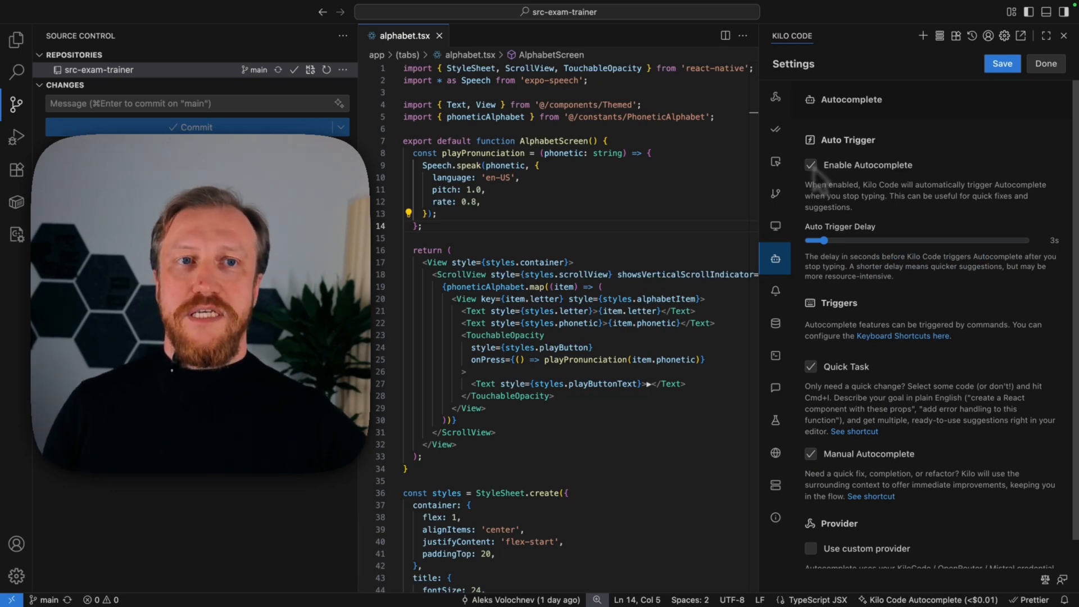
{"action": "left_click_drag", "start_coordinate": [823, 241], "coordinate": [841, 240]}
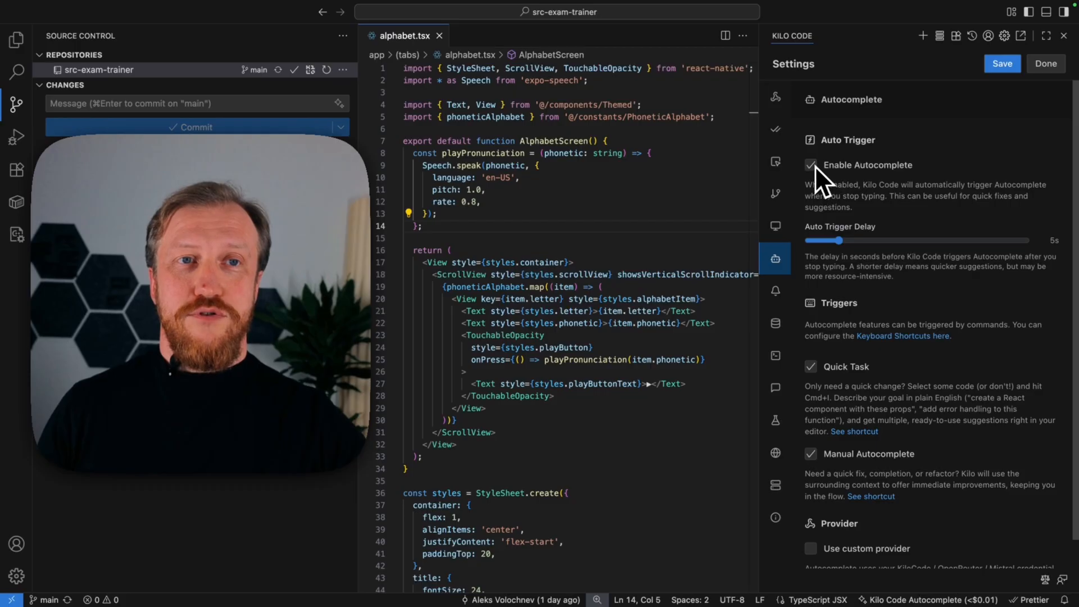
{"action": "left_click", "coordinate": [810, 164]}
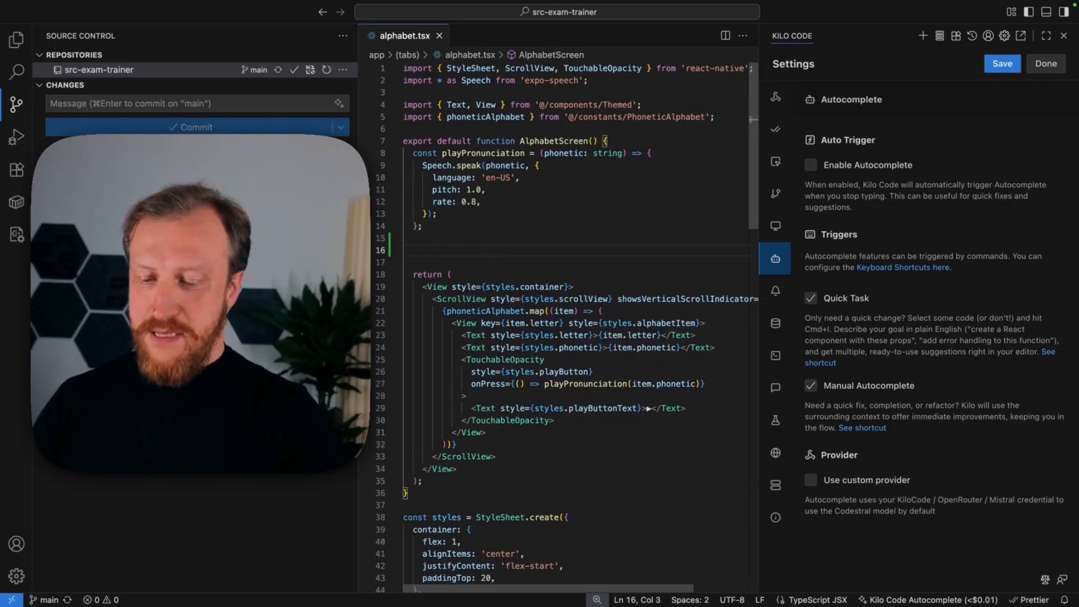
- Enter 'Speech' below playPronunciation so autocomplete proposes Speech.stop()
{"action": "type", "text": "Speech.stop();"}
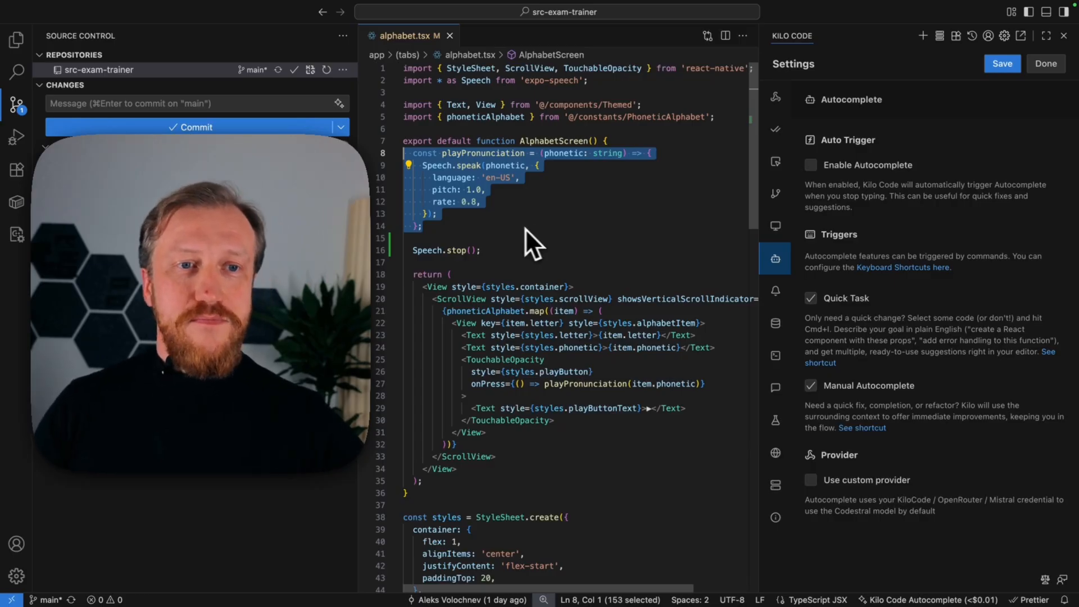
{"action": "mouse_move", "coordinate": [843, 327]}
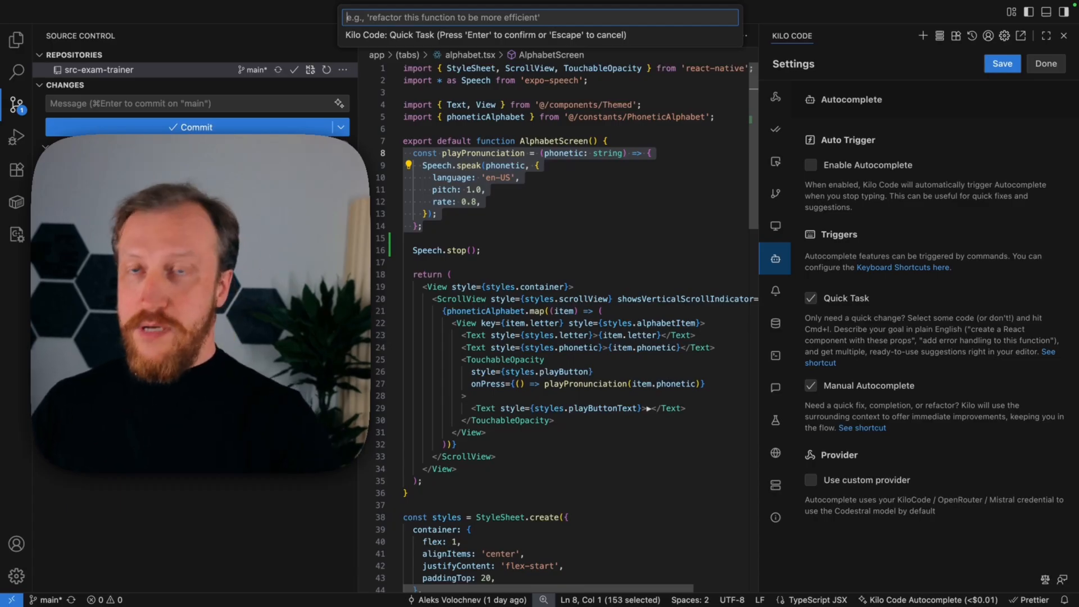
- Run the 'add error handling' Quick Task making playPronunciation async, then enable 'Use custom provider'
{"action": "type", "text": "add error"}
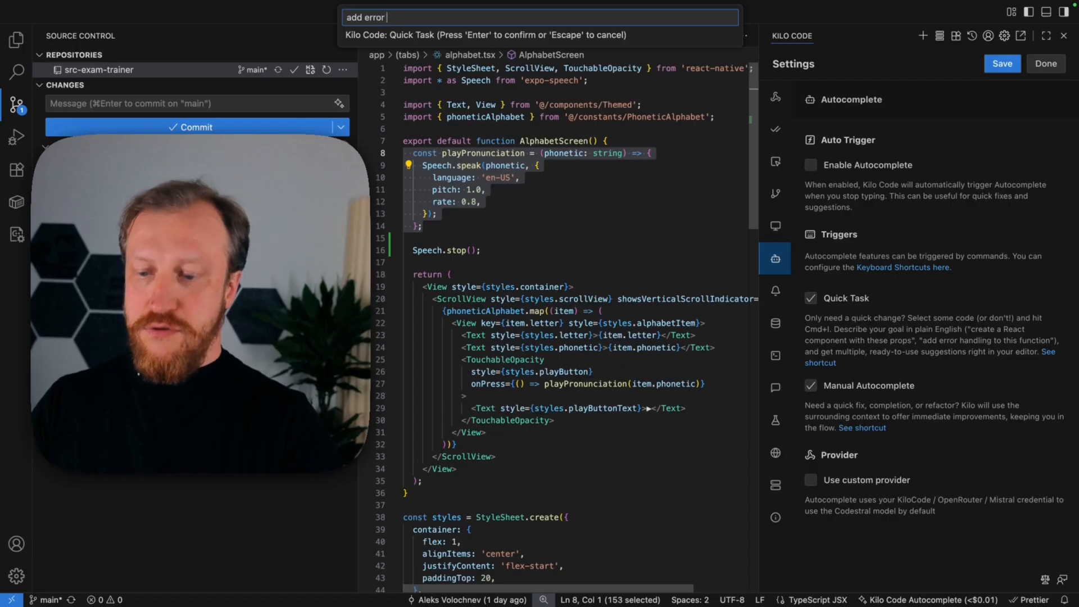
{"action": "type", "text": "handling"}
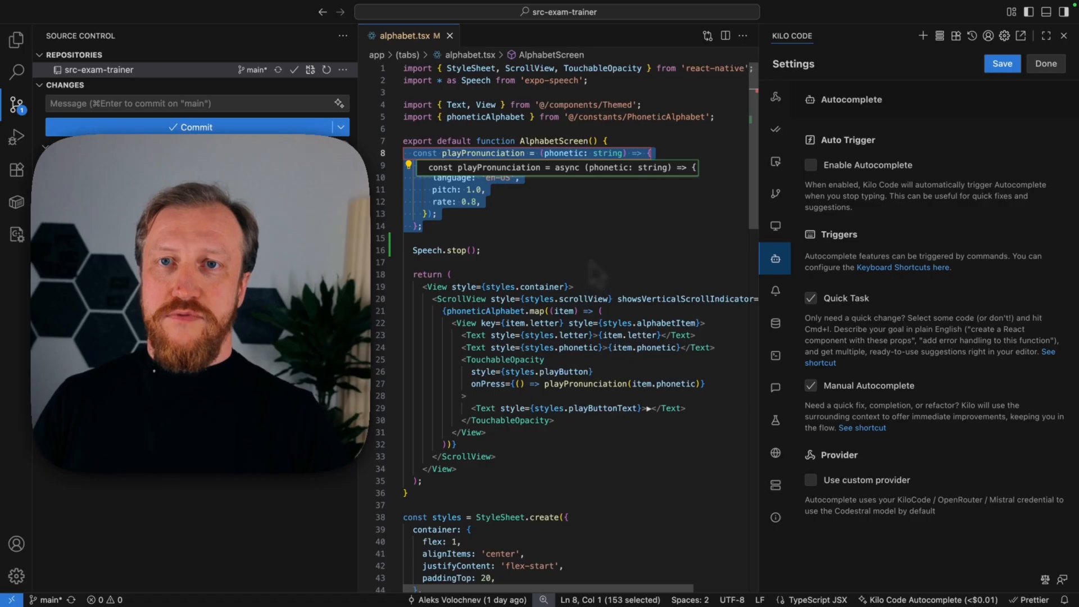
{"action": "key", "text": "Tab"}
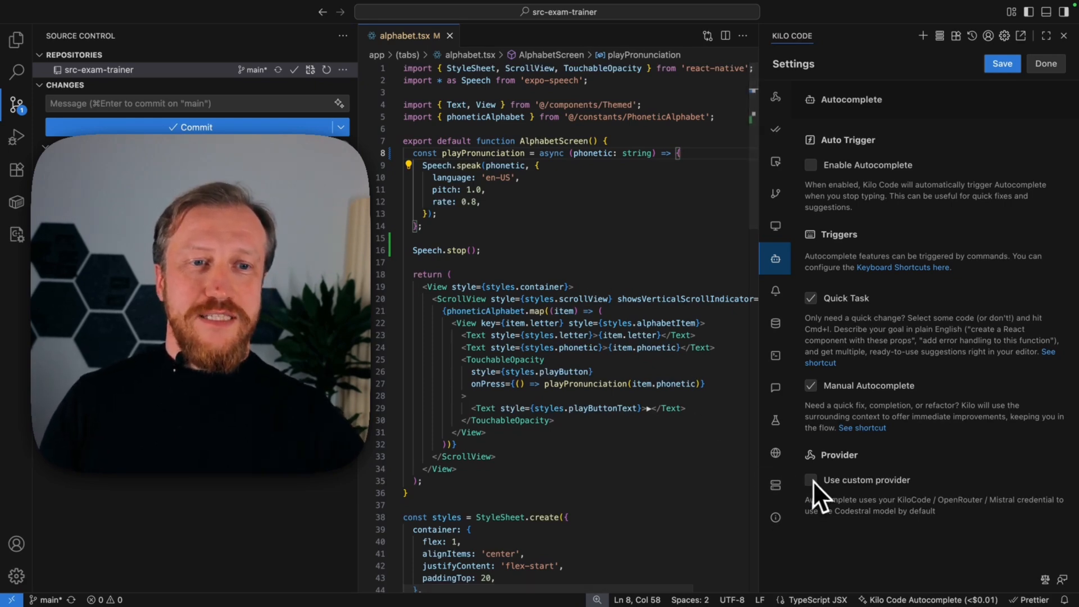
{"action": "left_click", "coordinate": [811, 480]}
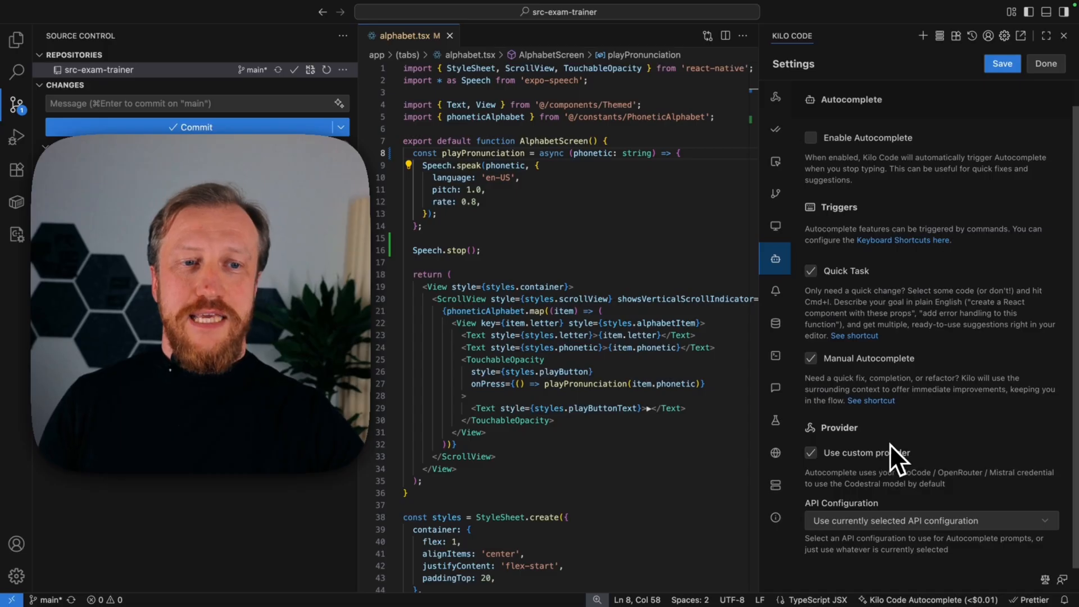